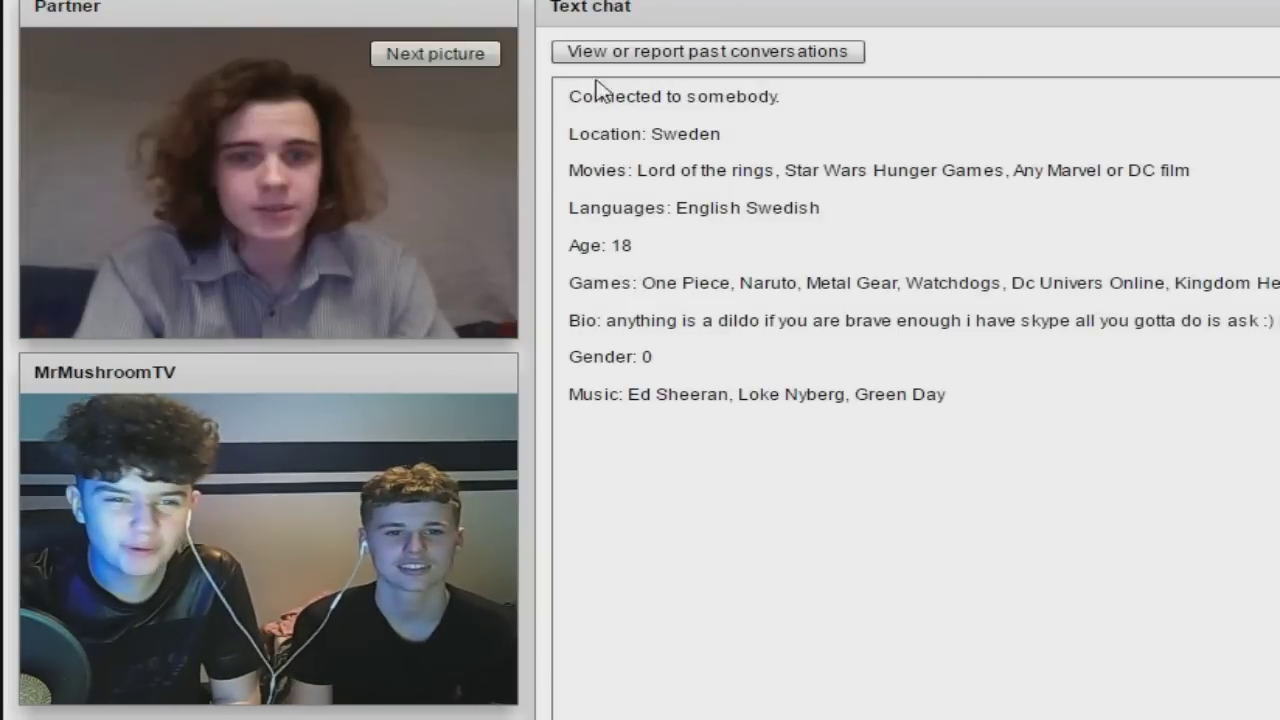
Skip the partner from Sweden via Next and connect to a new random partner
{"action": "left_click", "coordinate": [436, 52]}
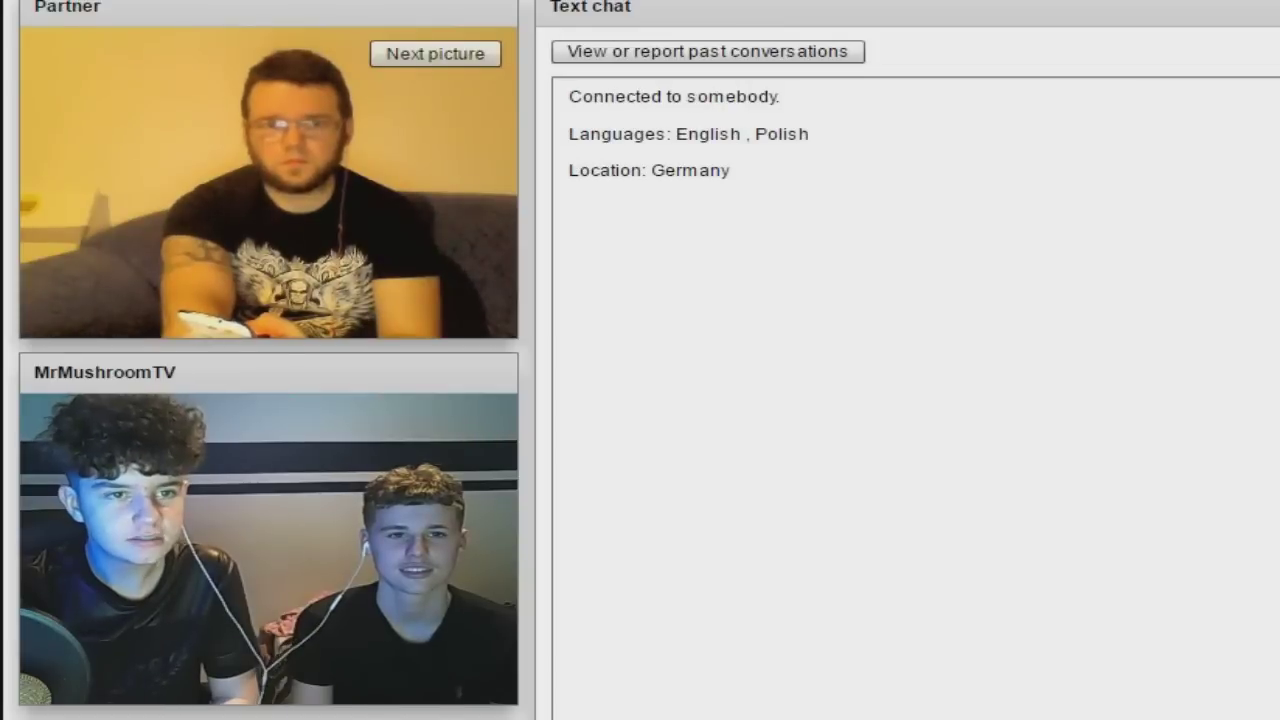
Skip to a partner from Portugal and message her "do u like my hair"
{"action": "left_click", "coordinate": [436, 52]}
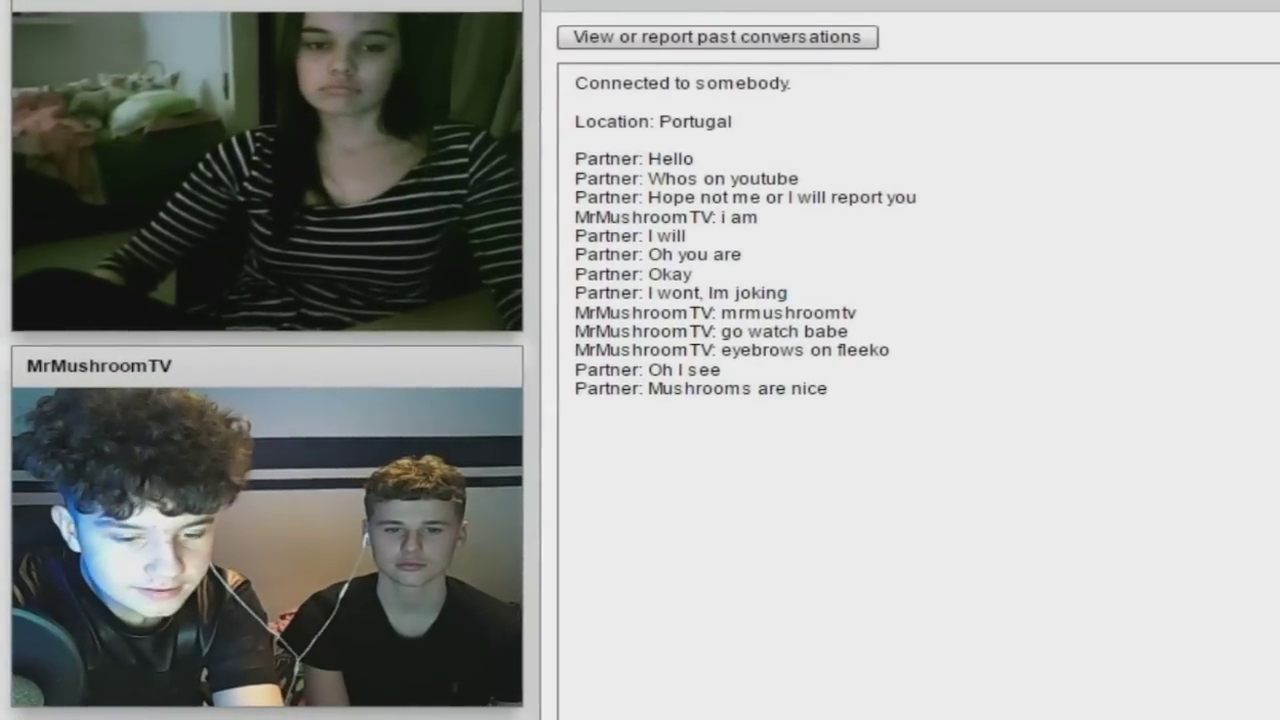
{"action": "type", "text": "do u like my hair"}
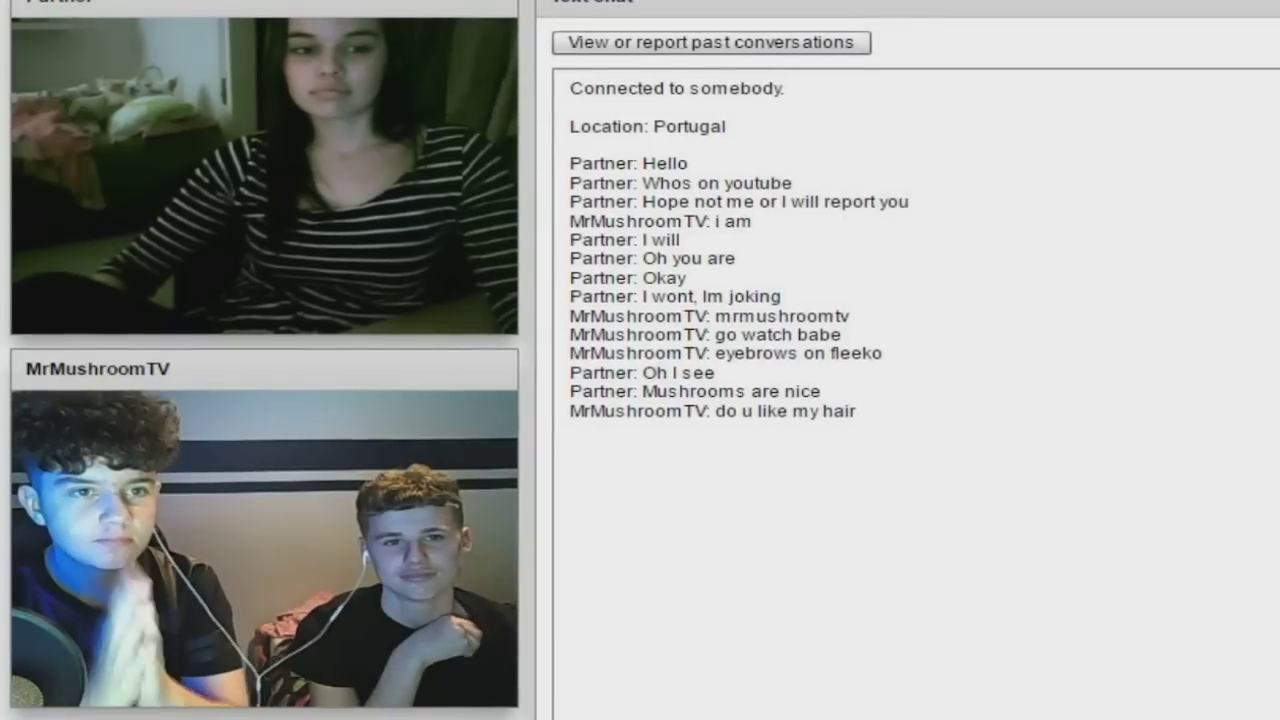